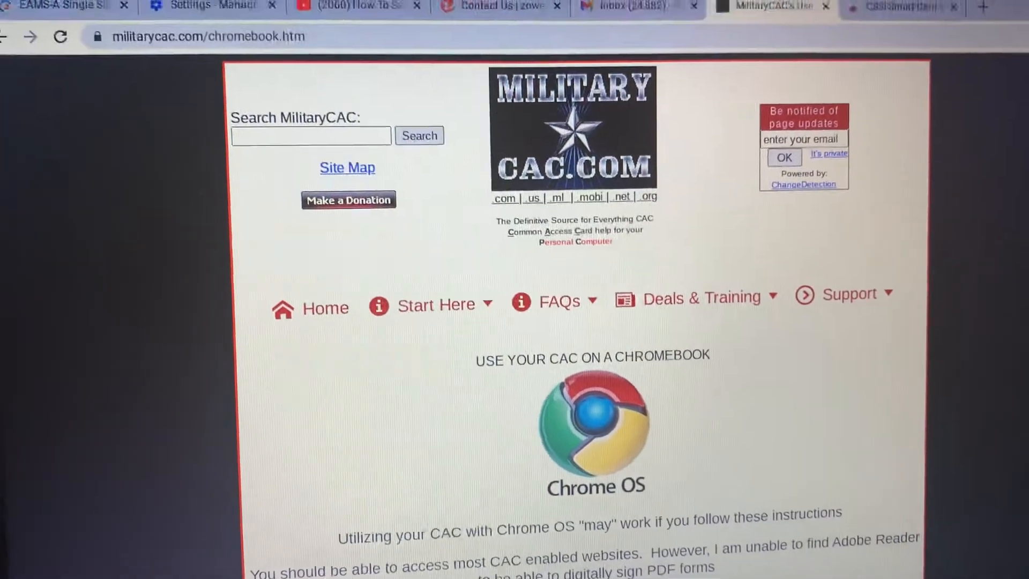
scroll(down, 3)
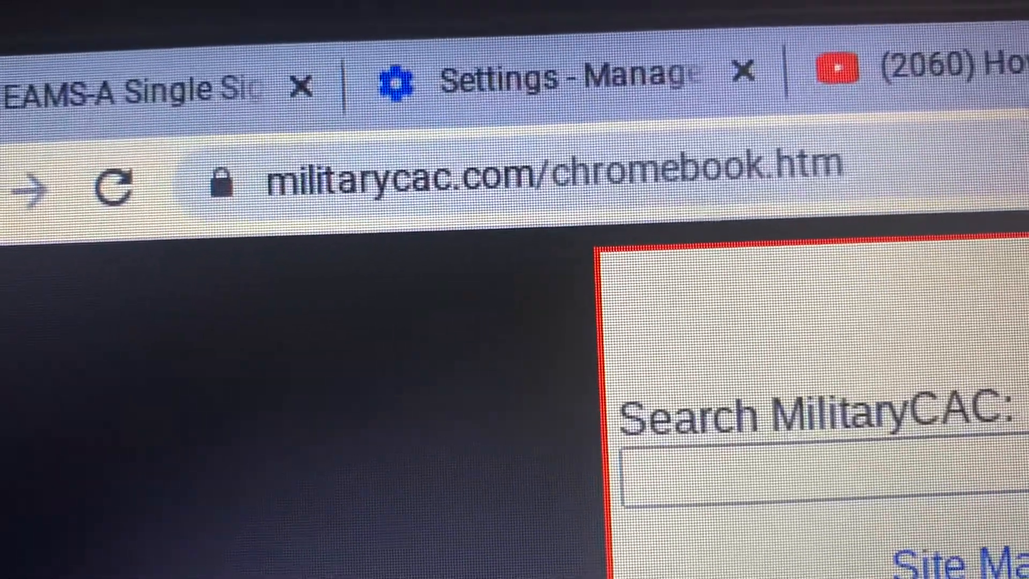
scroll(down, 3)
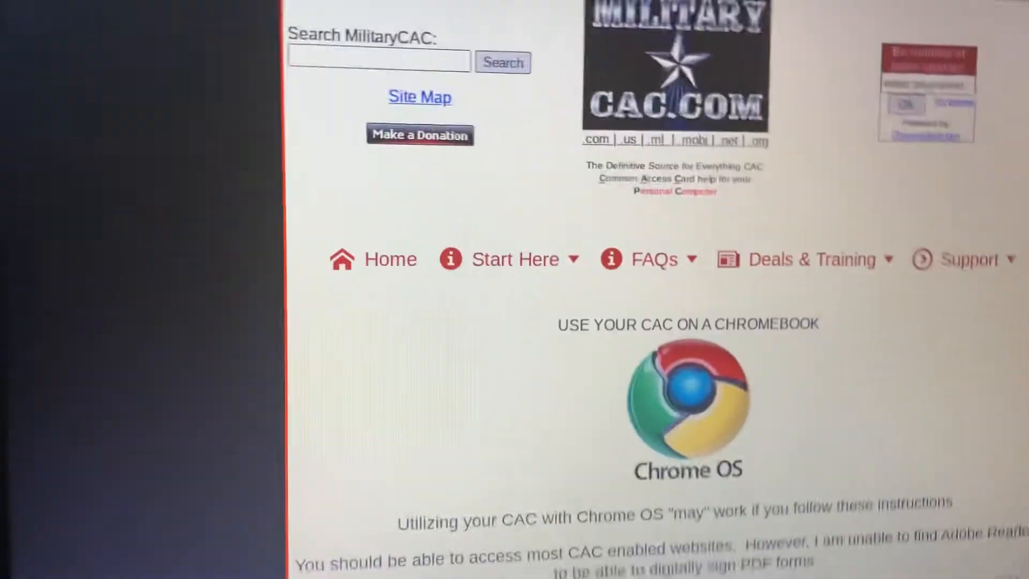
scroll(down, 3)
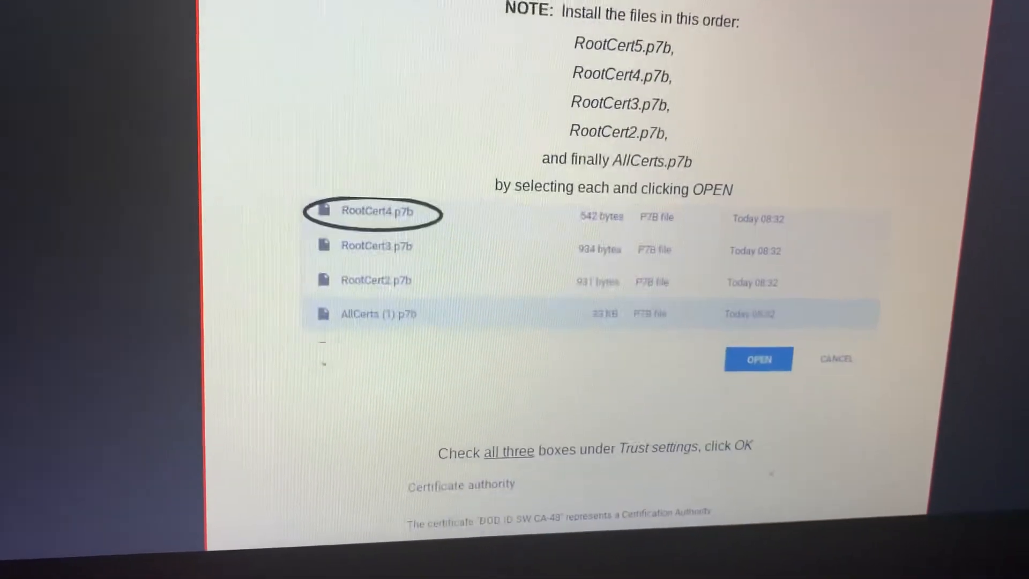
scroll(down, 3)
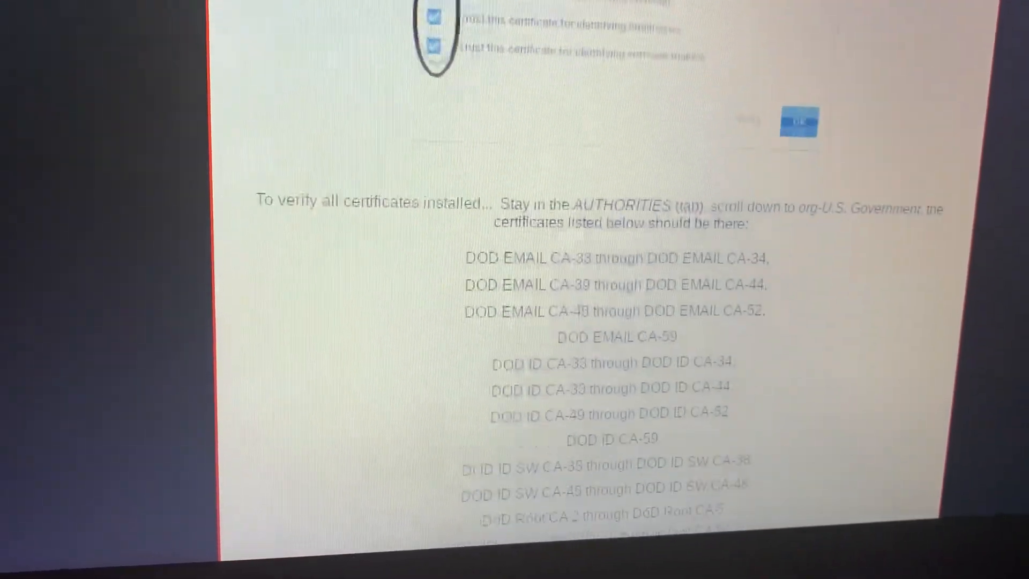
scroll(up, 3)
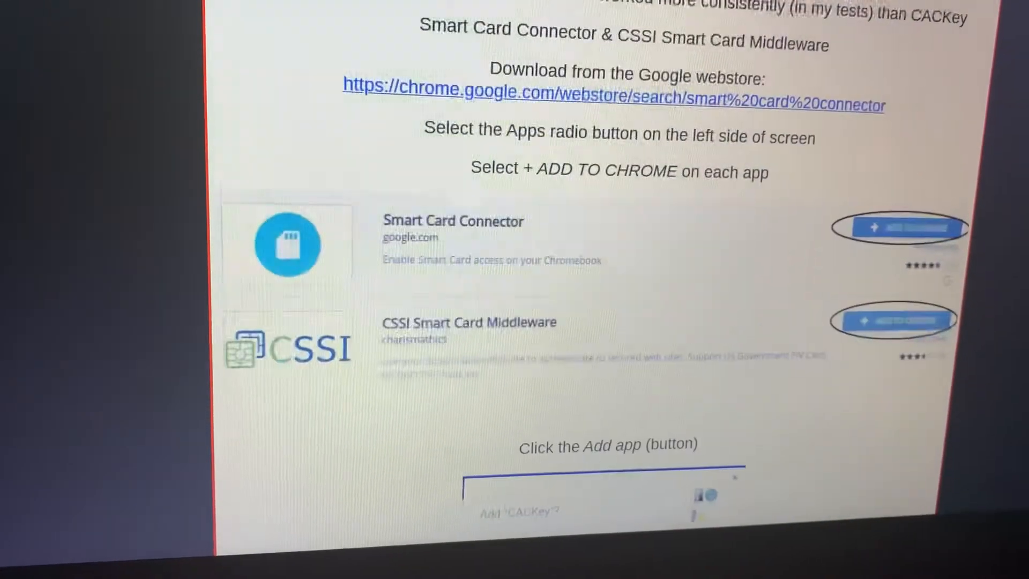
scroll(down, 3)
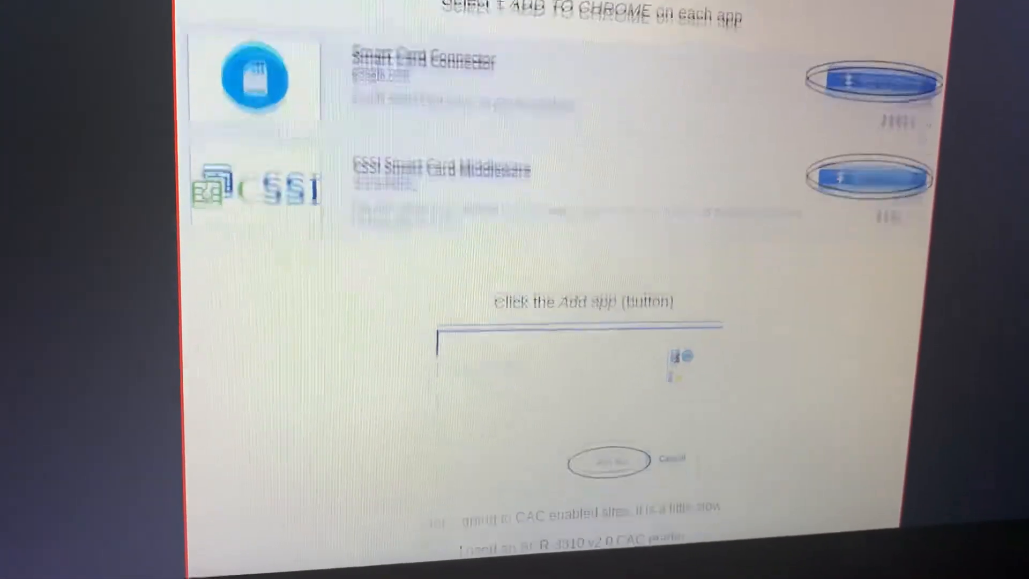
scroll(down, 3)
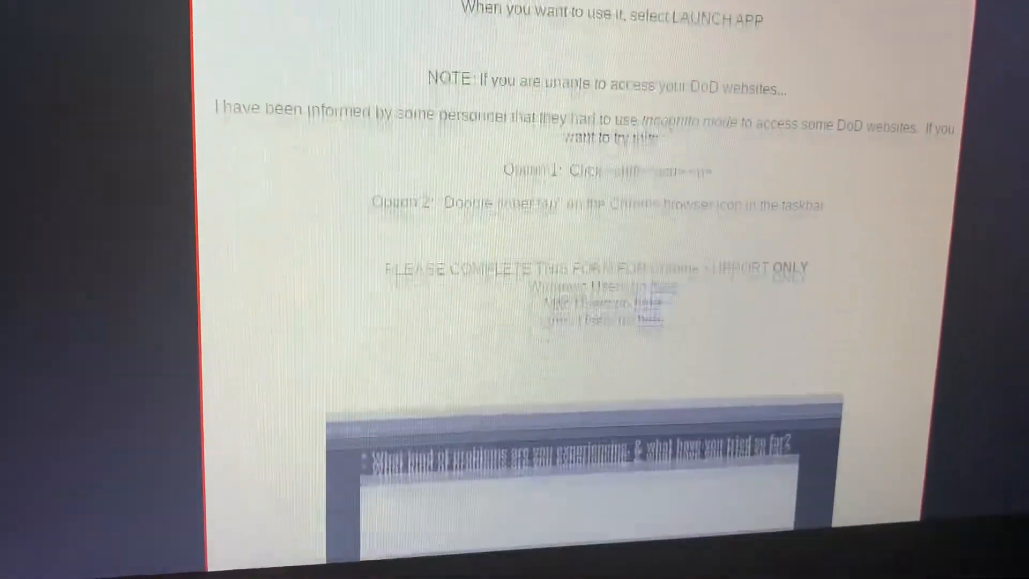
scroll(down, 3)
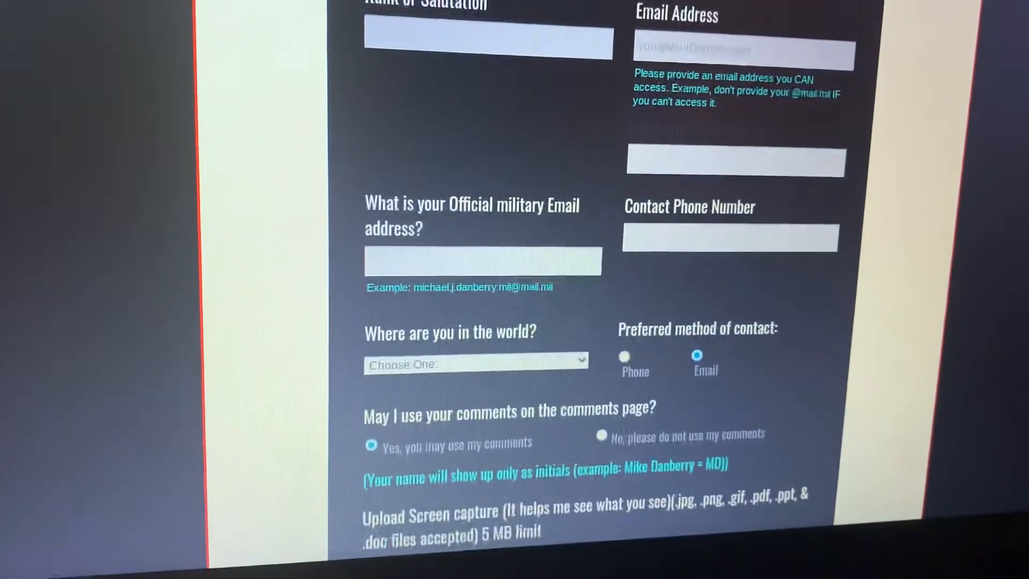